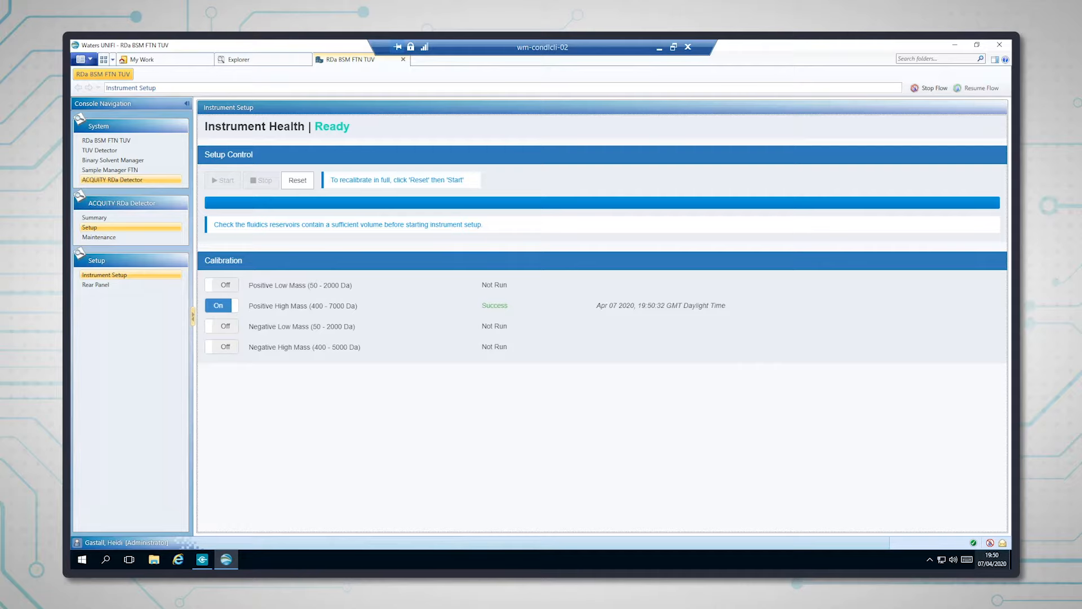
Step: Return to the My Work home listing the instrument systems
click(142, 60)
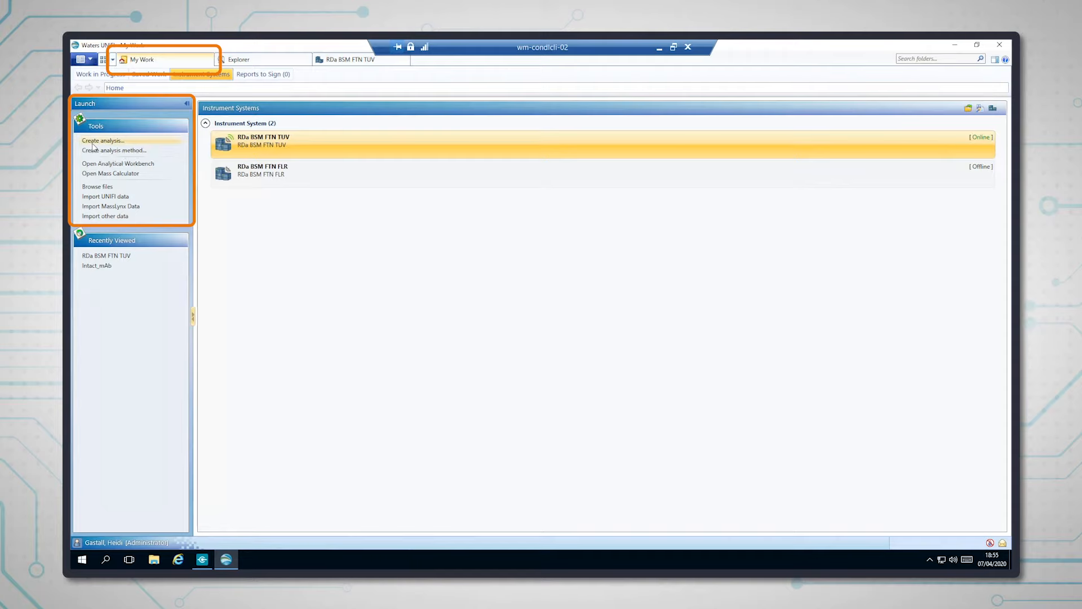
Step: Create a new-data analysis with a new sample list, Intact_mAb method, on RDa BSM FTN TUV
click(102, 140)
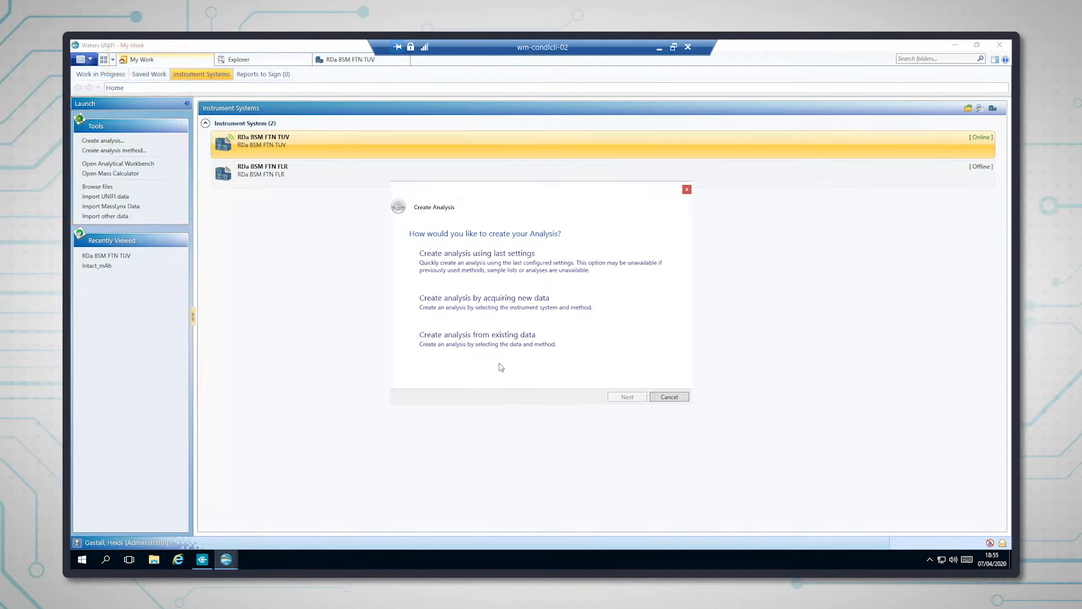
mouse_move(513, 316)
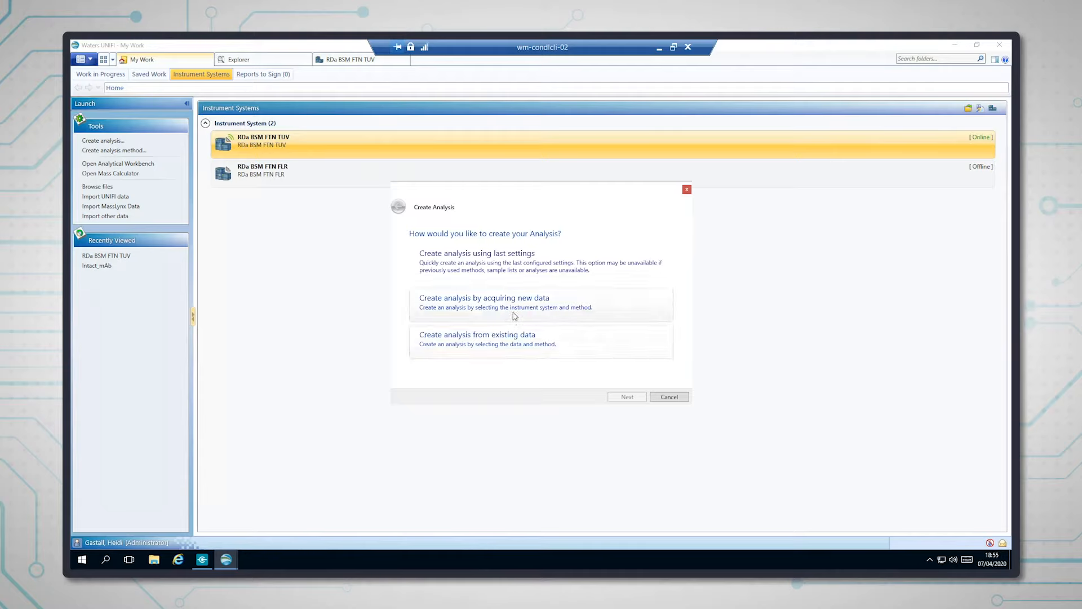
click(484, 298)
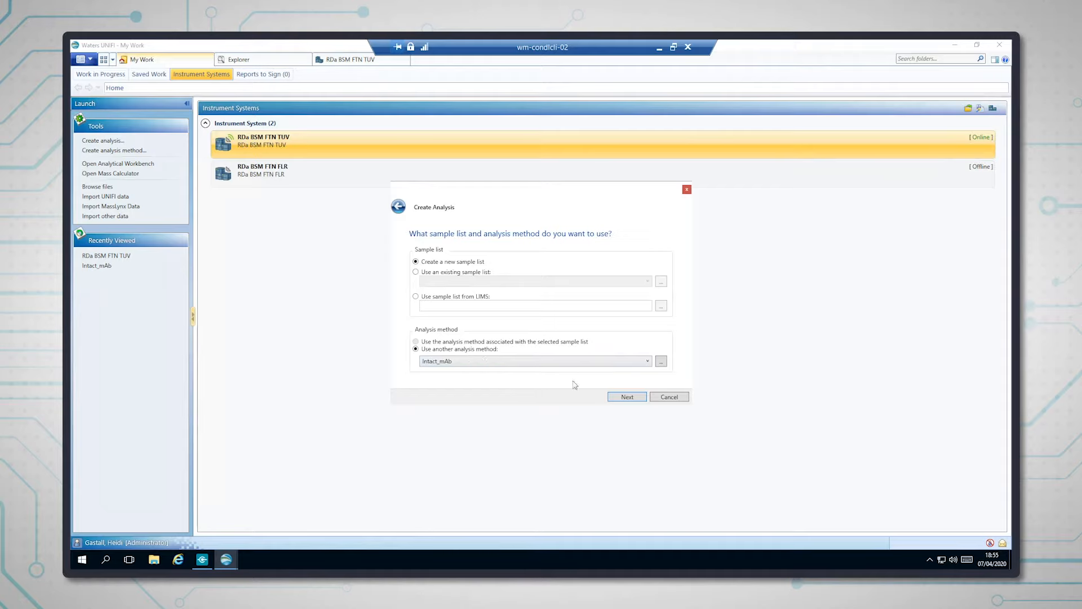
click(627, 397)
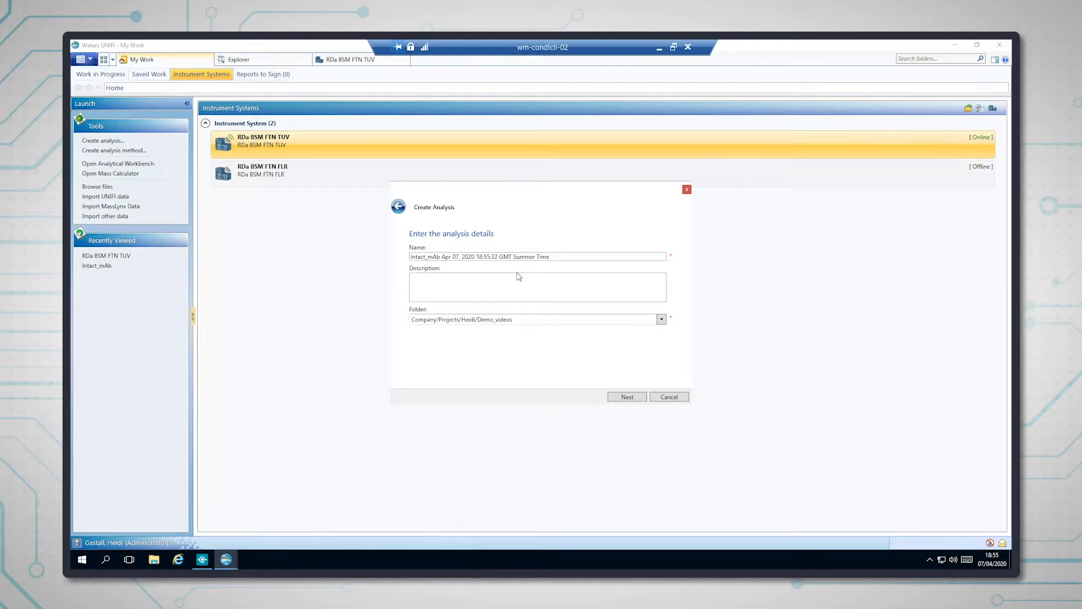
mouse_move(514, 274)
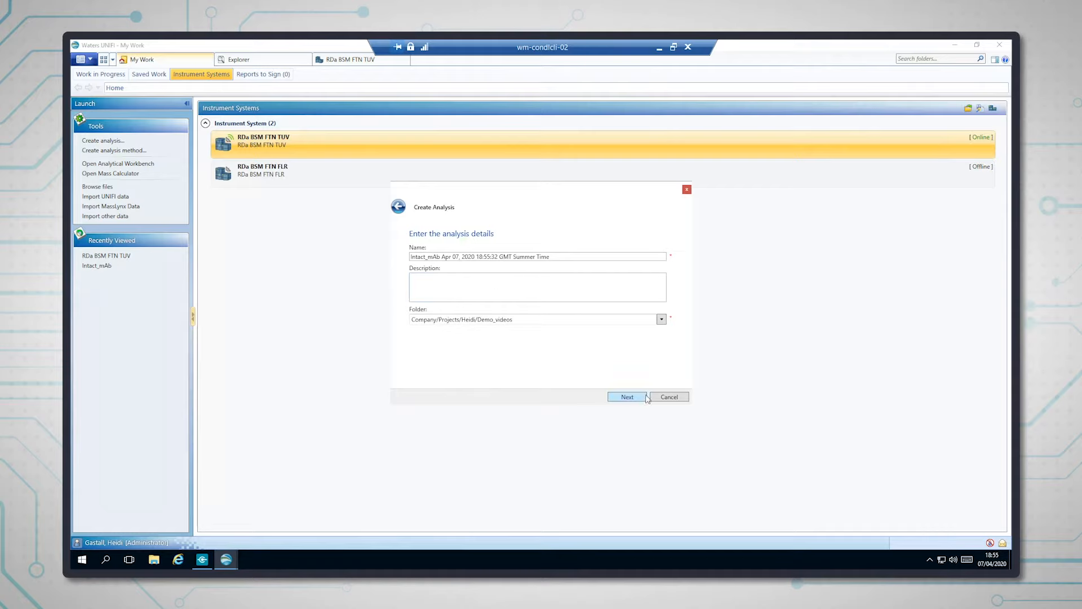
click(626, 396)
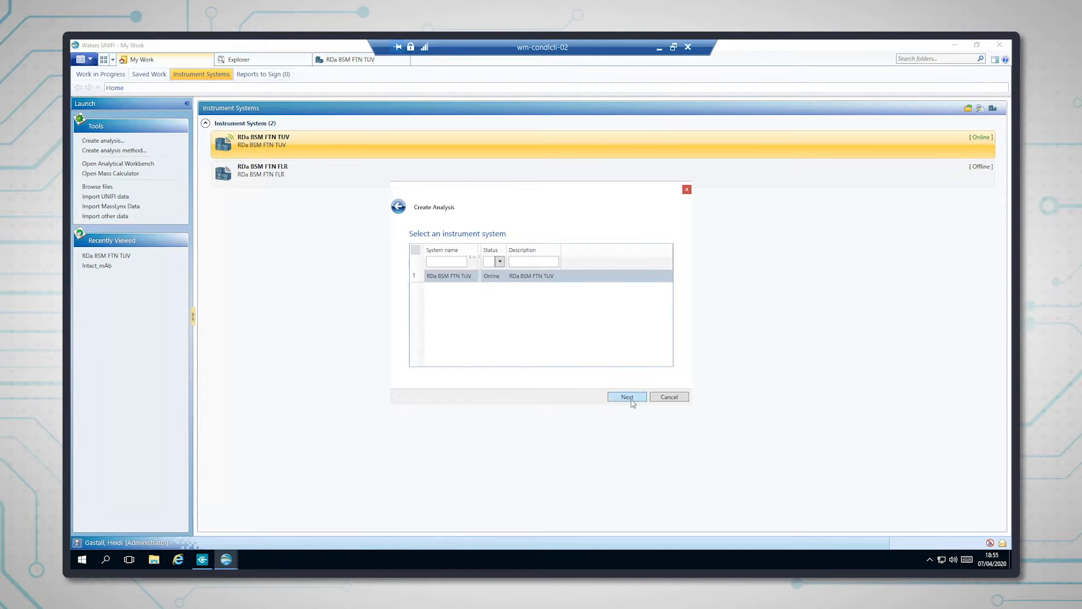
click(627, 397)
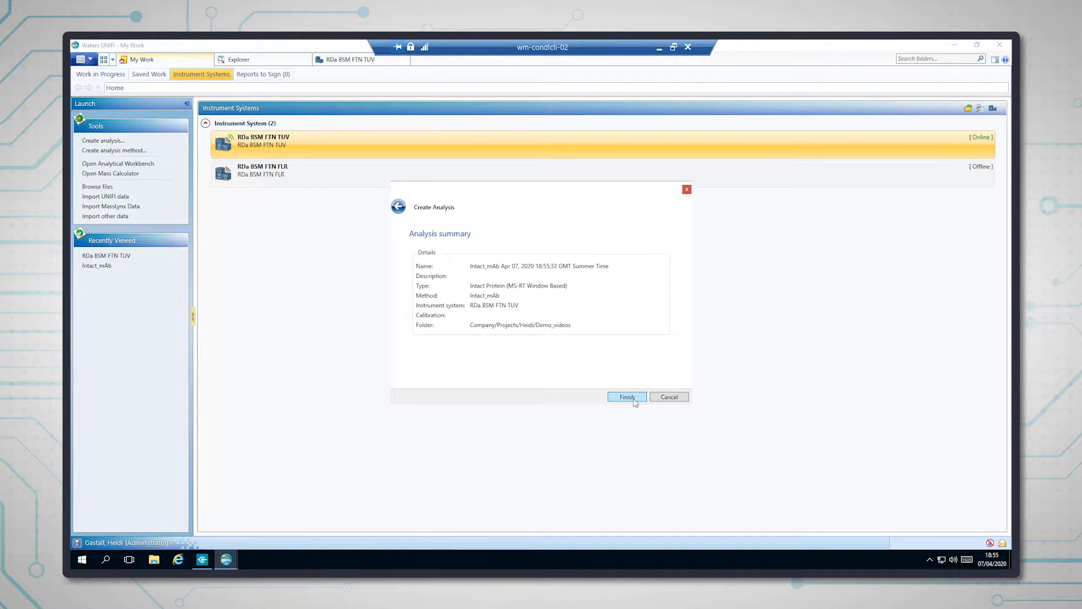
click(626, 397)
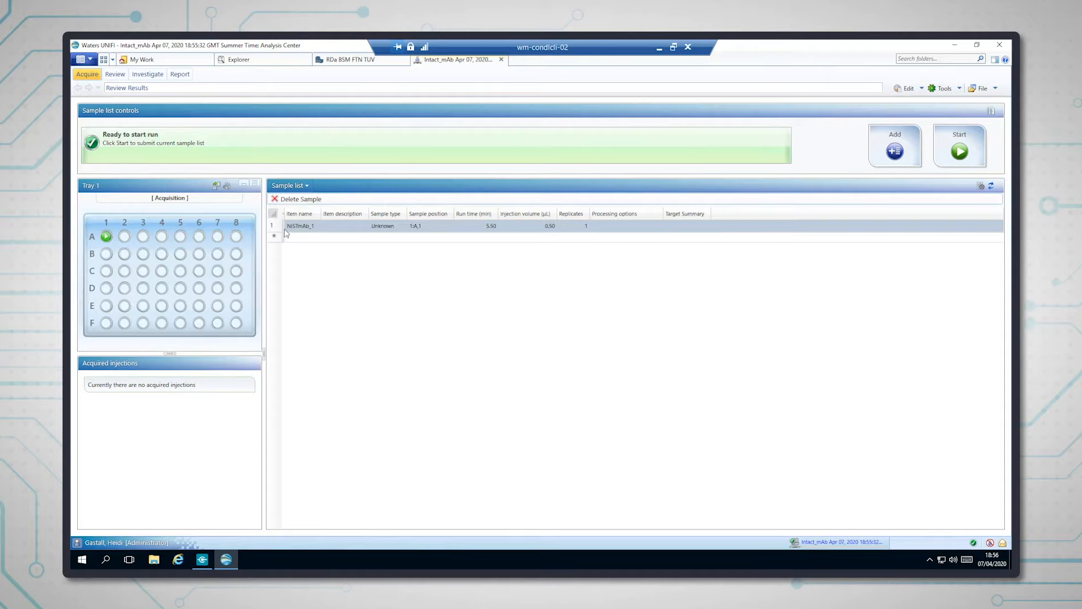
mouse_move(299, 231)
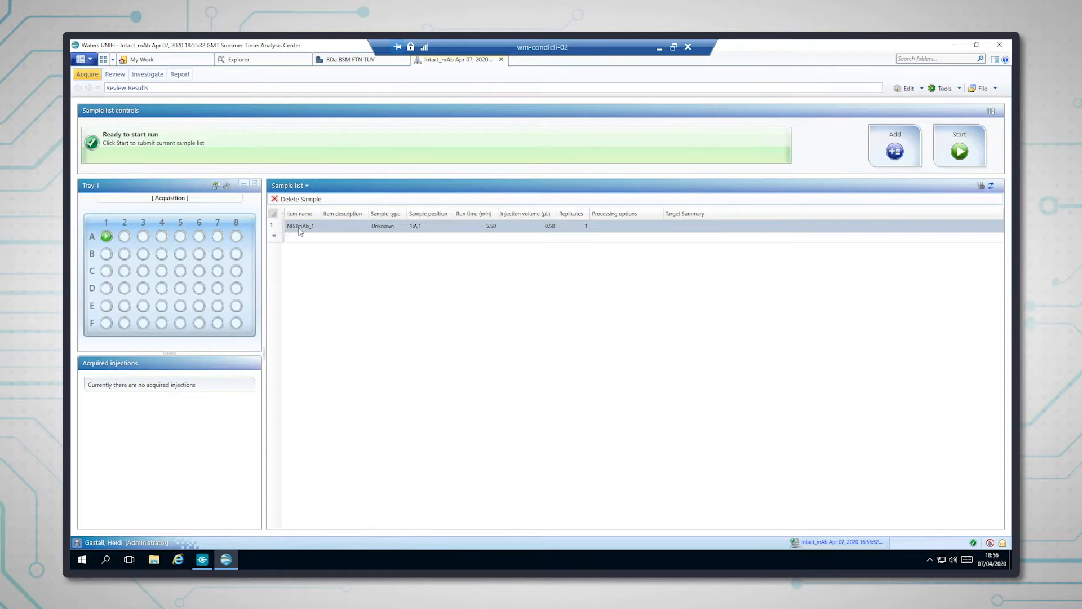
mouse_move(337, 227)
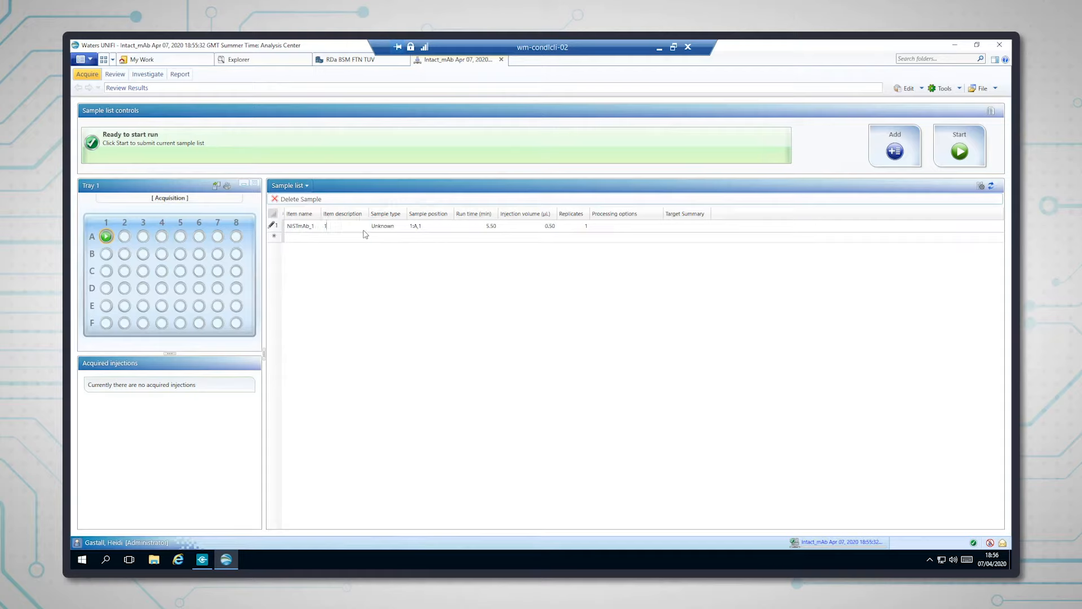
Step: Enter '0.5 mg/ml' as the NISTmAb_1 item description
text(0.5 mg/ml)
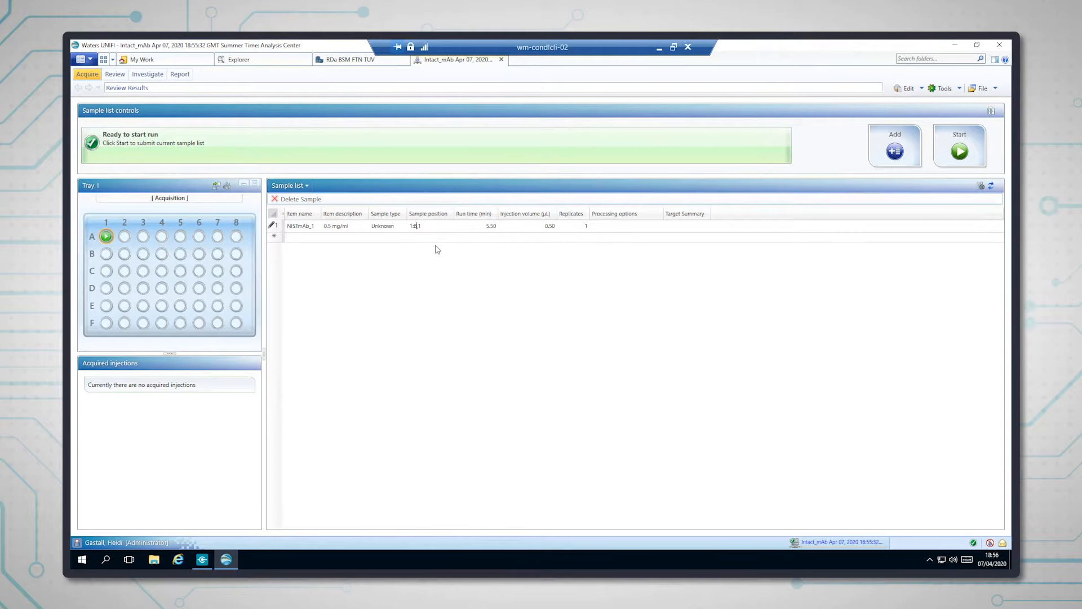
mouse_move(336, 254)
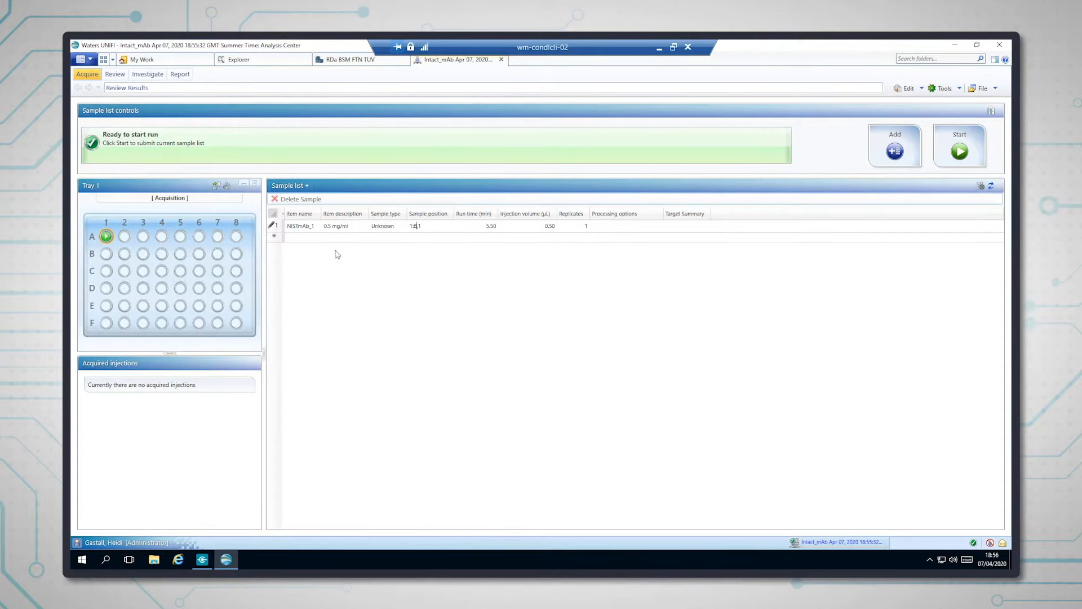
Step: Move NISTmAb_1 to tray well B,1 and set injection volume to 1.00 µL
right_click(106, 253)
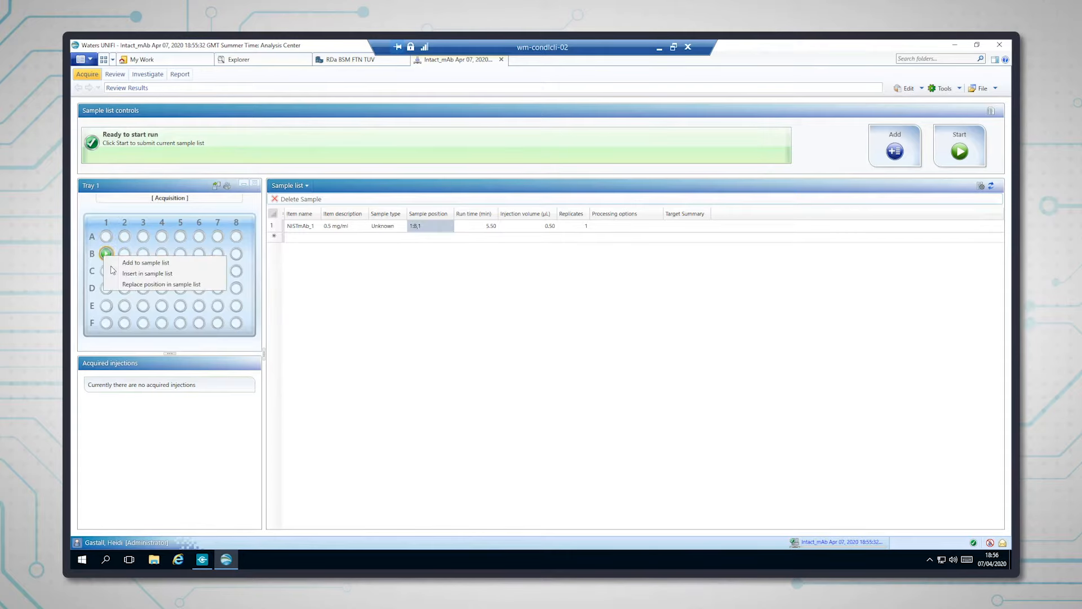
mouse_move(160, 284)
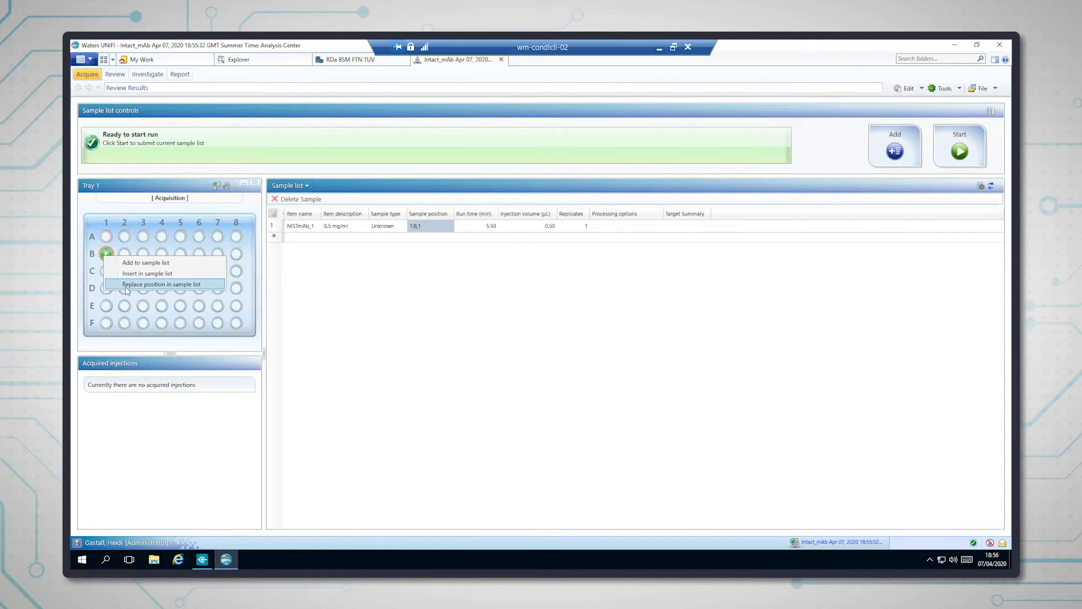
click(161, 284)
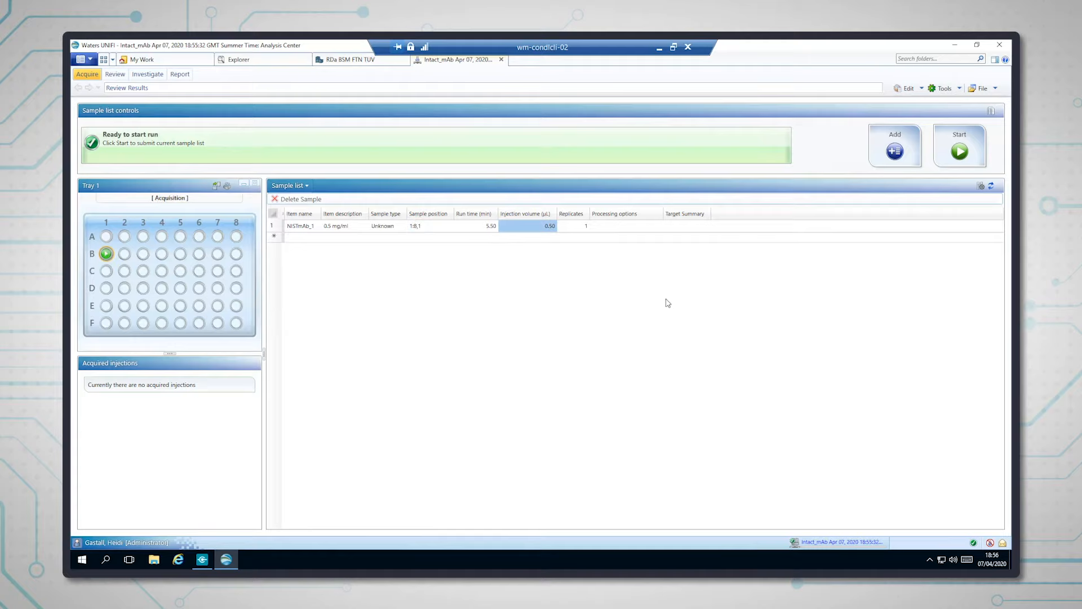
text(1.00)
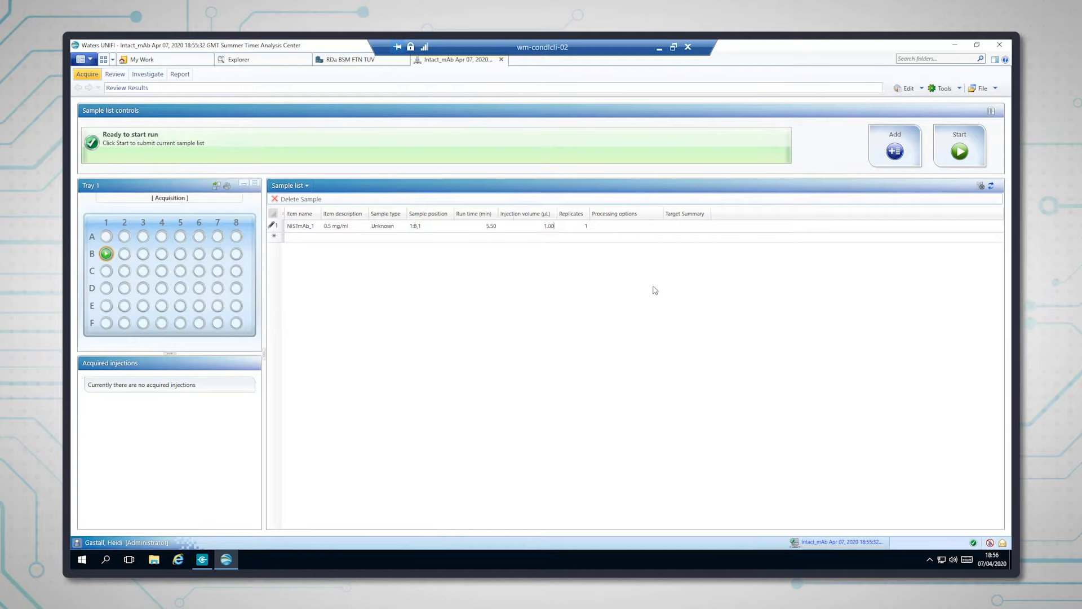
mouse_move(590, 341)
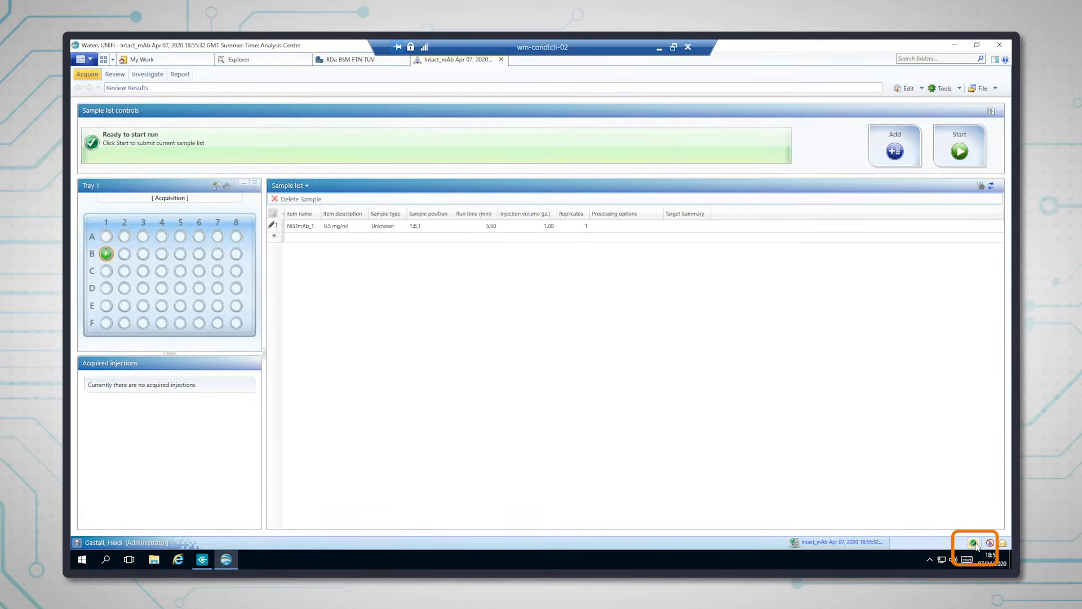
Step: Show RDa BSM FTN TUV status and start it up to Ready at 0.400 mL/min
click(975, 545)
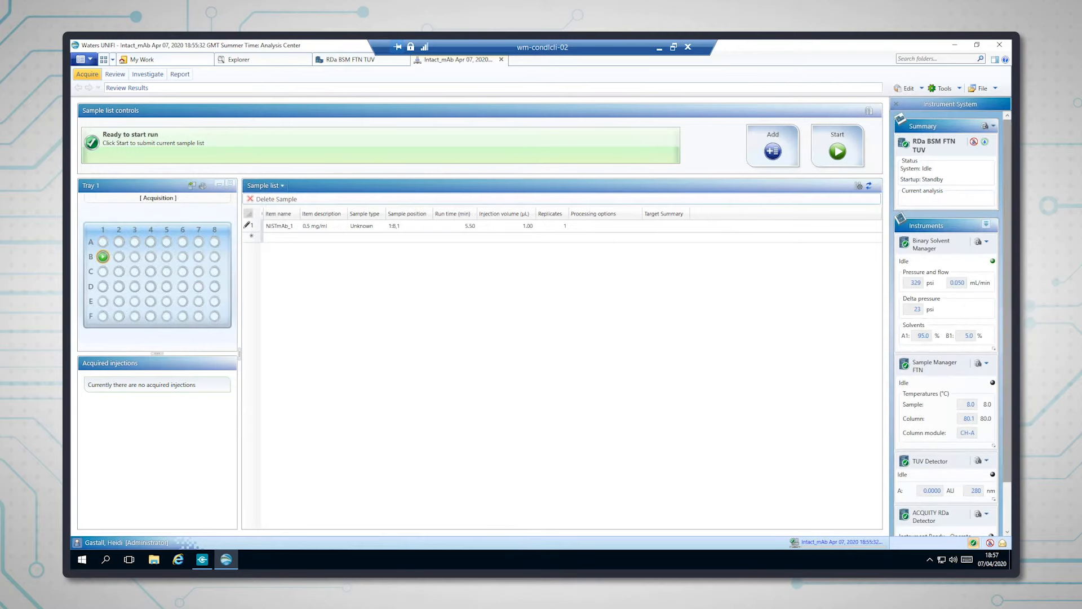
click(526, 226)
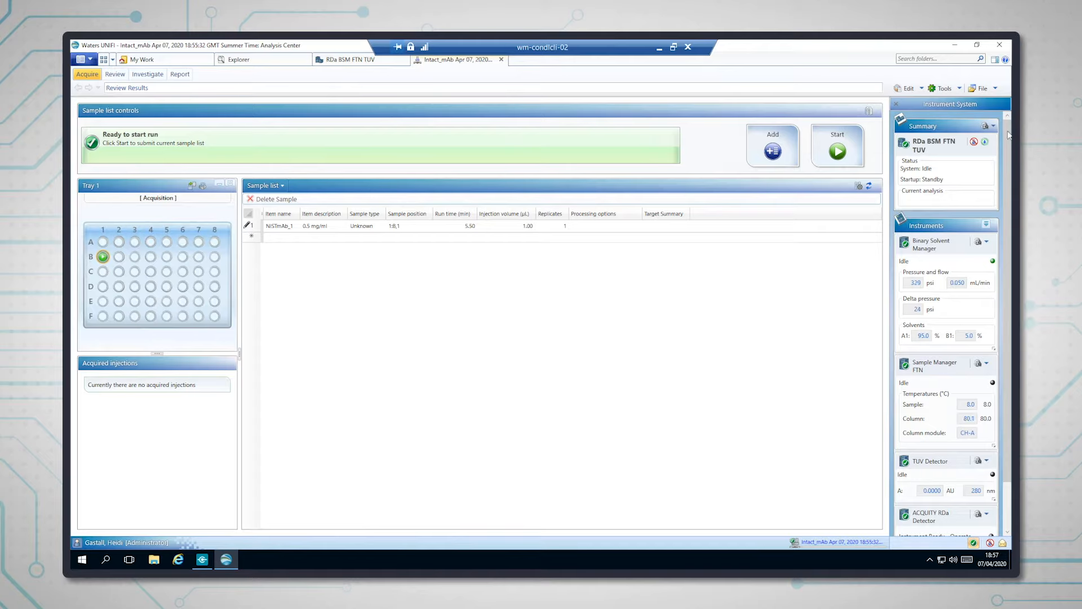
click(988, 126)
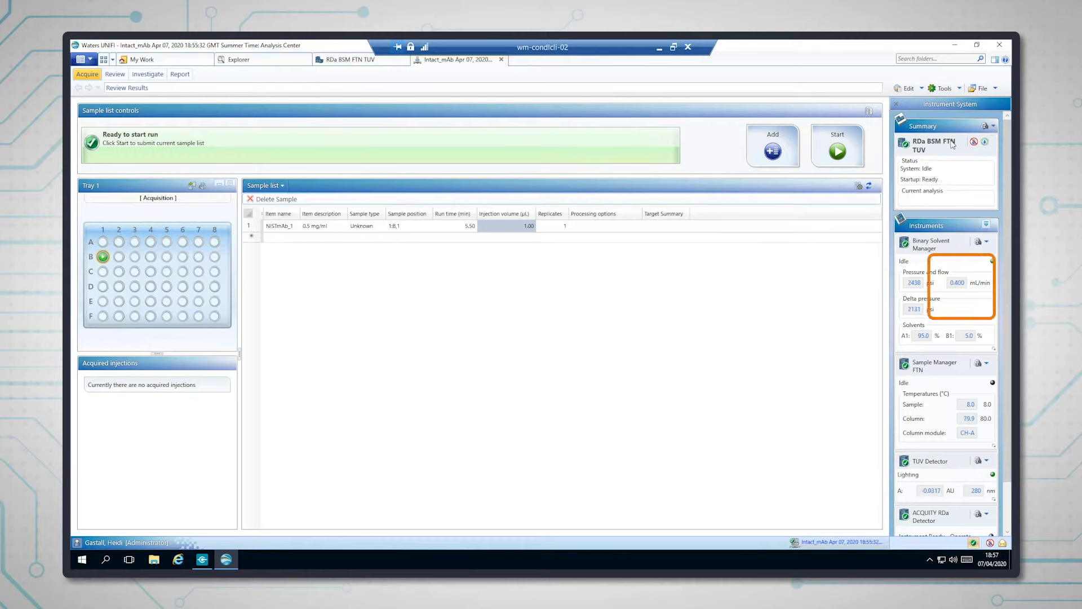
Step: Submit the NISTmAb_1 sample list for acquisition from Sample list controls
click(452, 226)
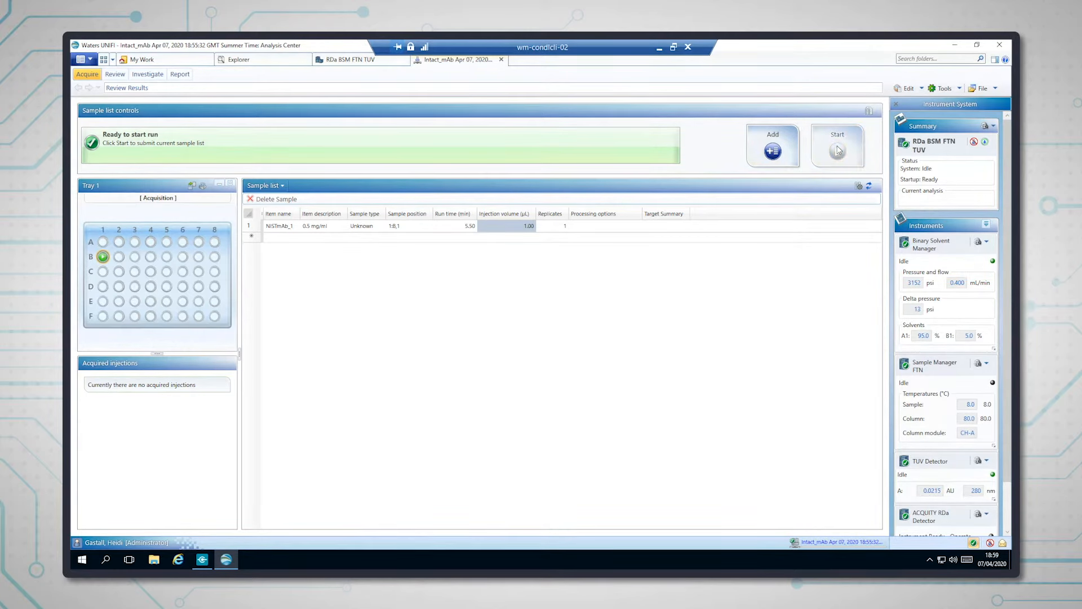
click(837, 145)
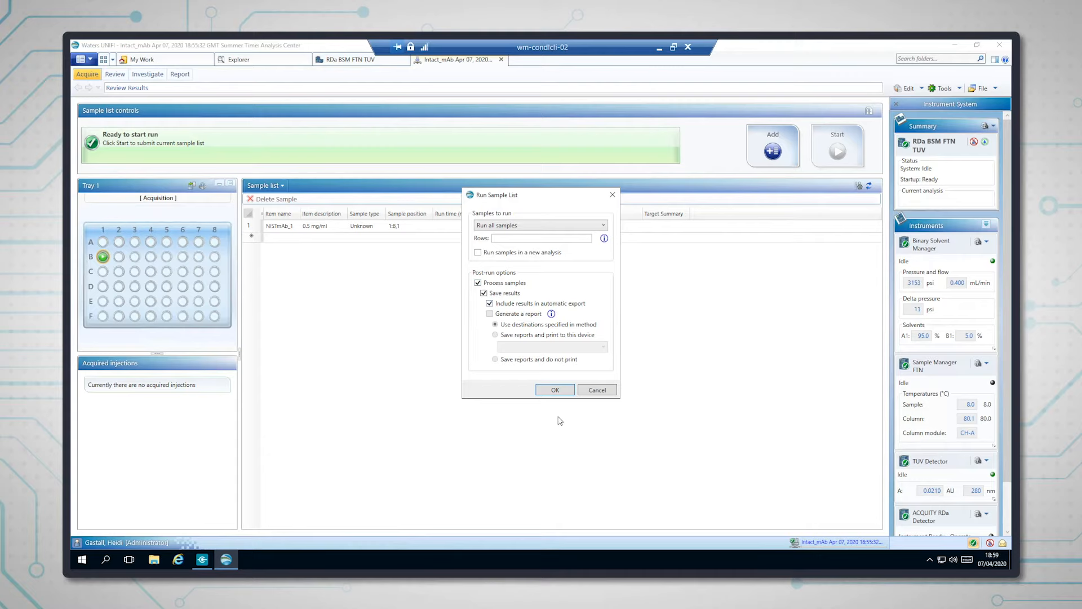
Step: Run all samples with Process samples and Save results enabled
click(554, 389)
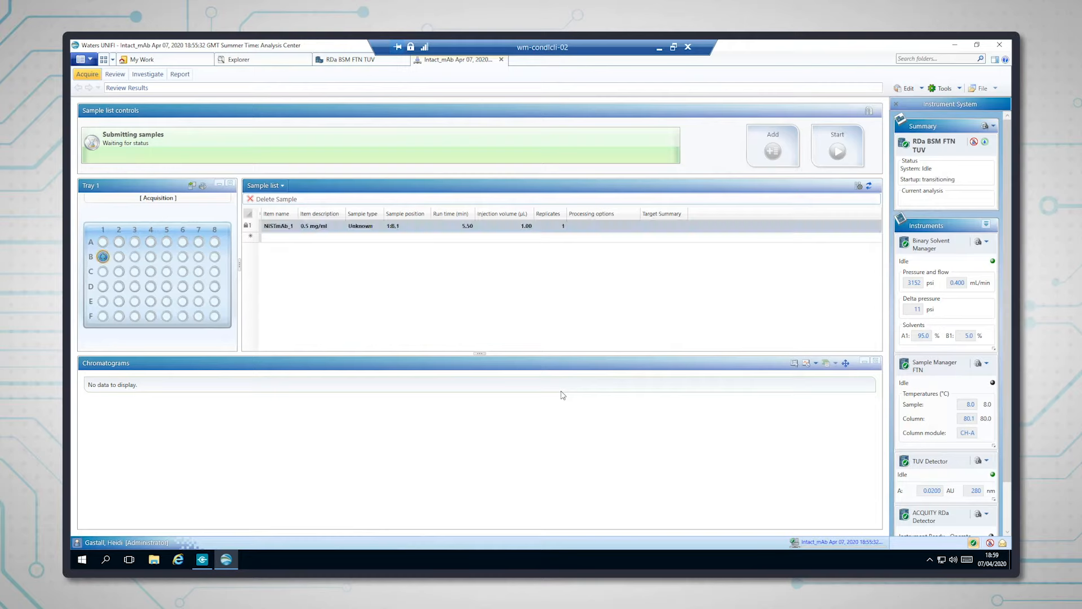
click(837, 145)
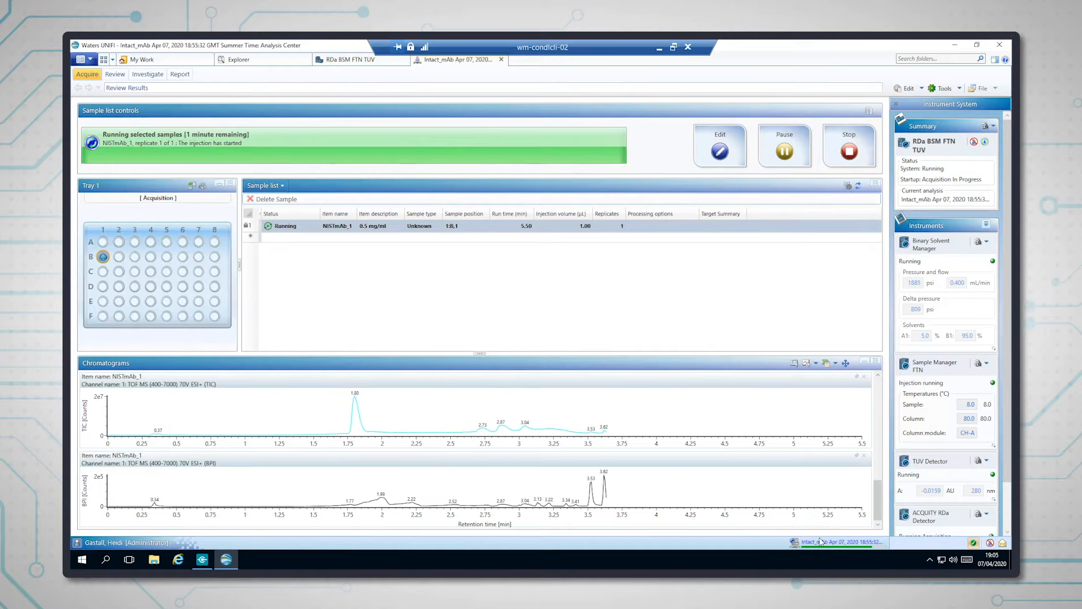
mouse_move(348, 490)
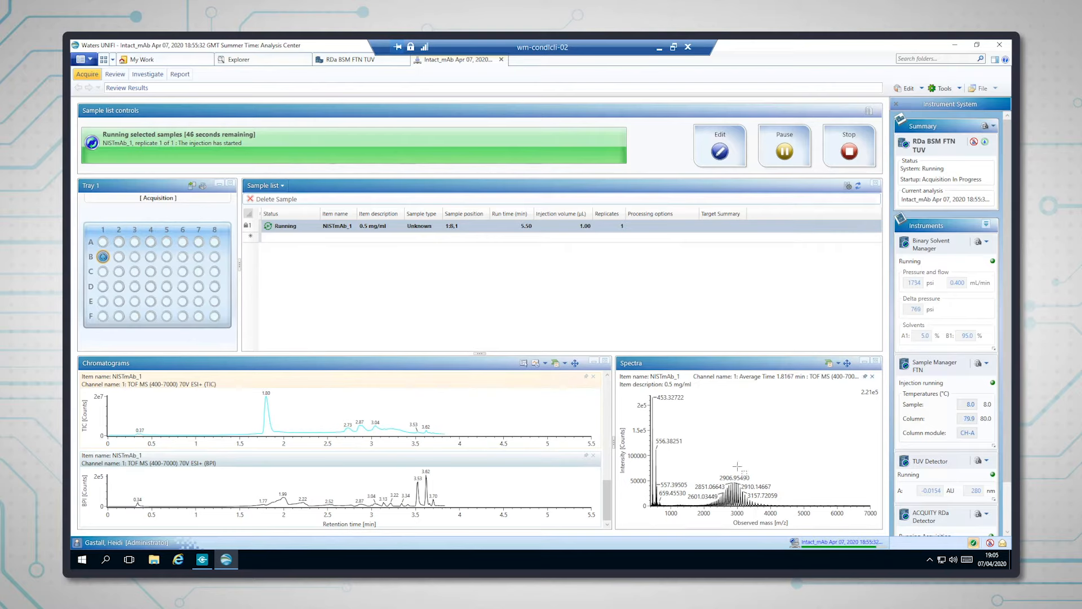
Step: Zoom the spectrum into the 2100-3600 m/z charge-state envelope while the run finishes
drag(676, 466, 786, 467)
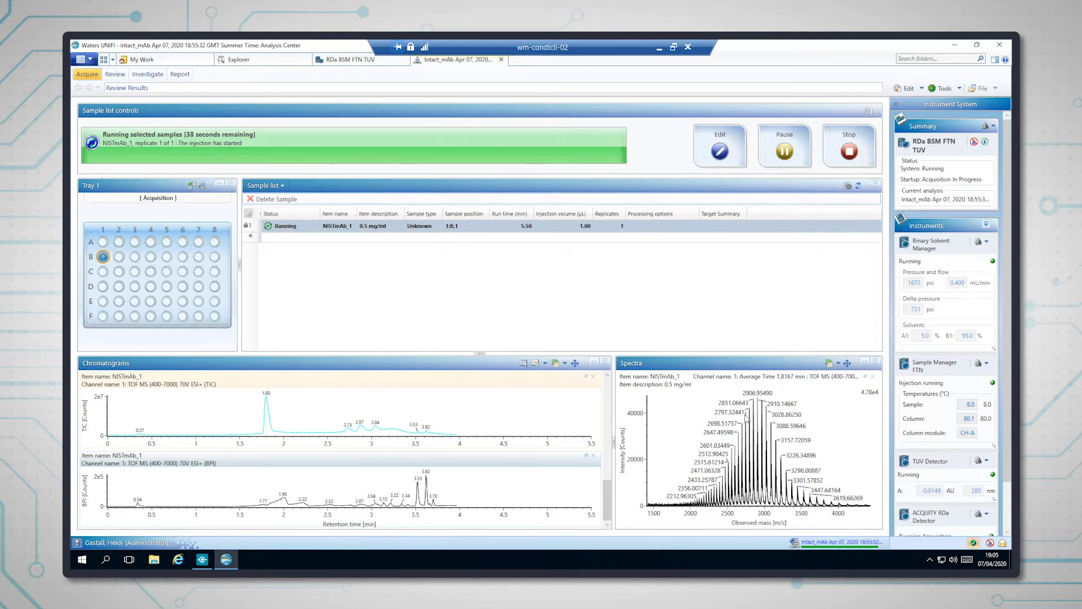
mouse_move(693, 522)
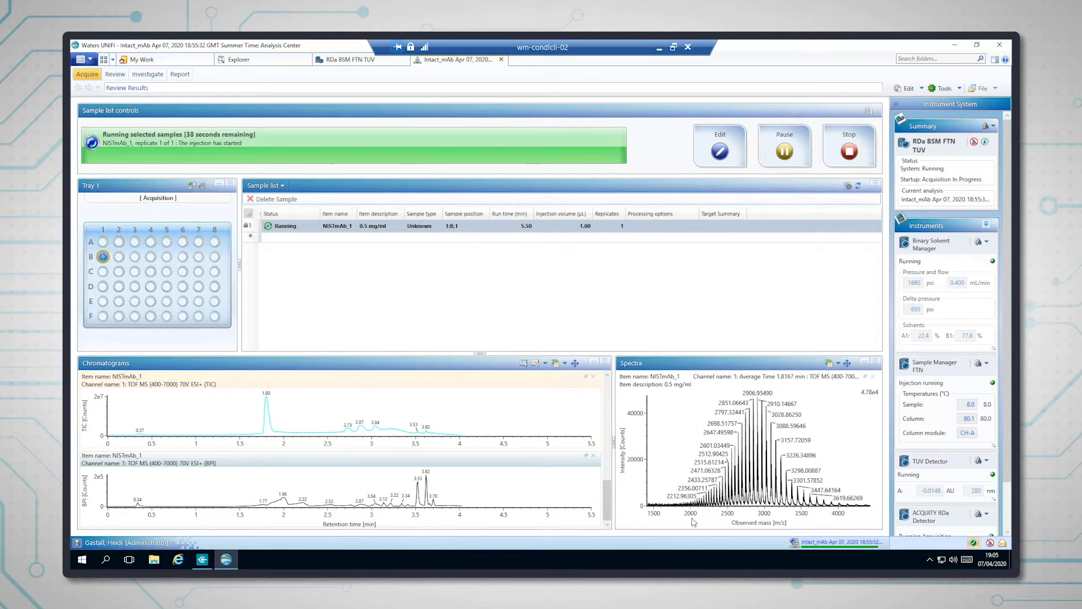
mouse_move(777, 431)
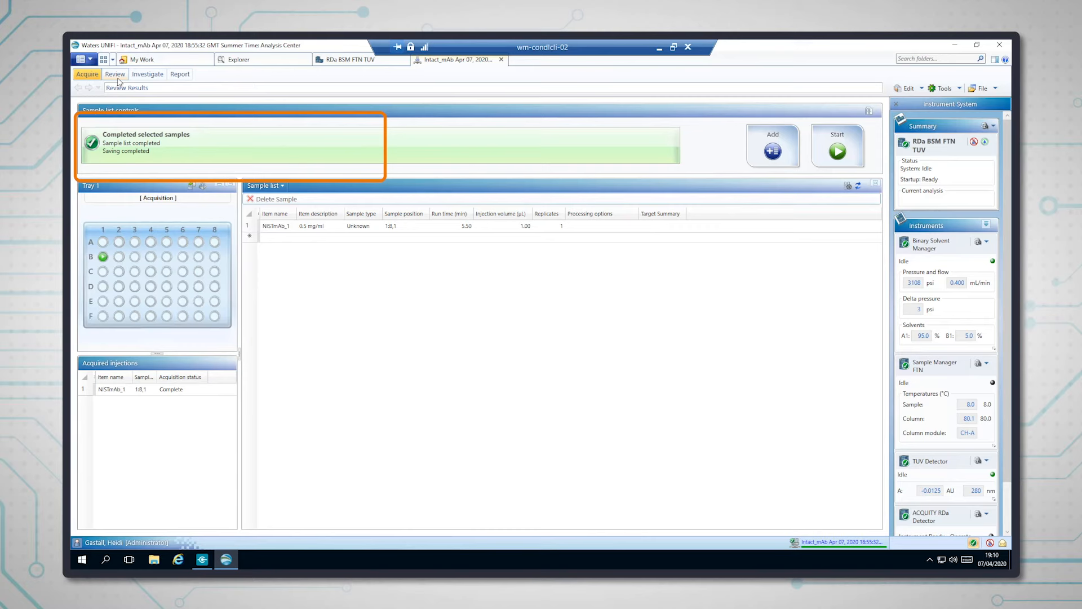
Step: Open Review results for NISTmAb_1 showing five glycoforms near 148,000 Da
click(115, 74)
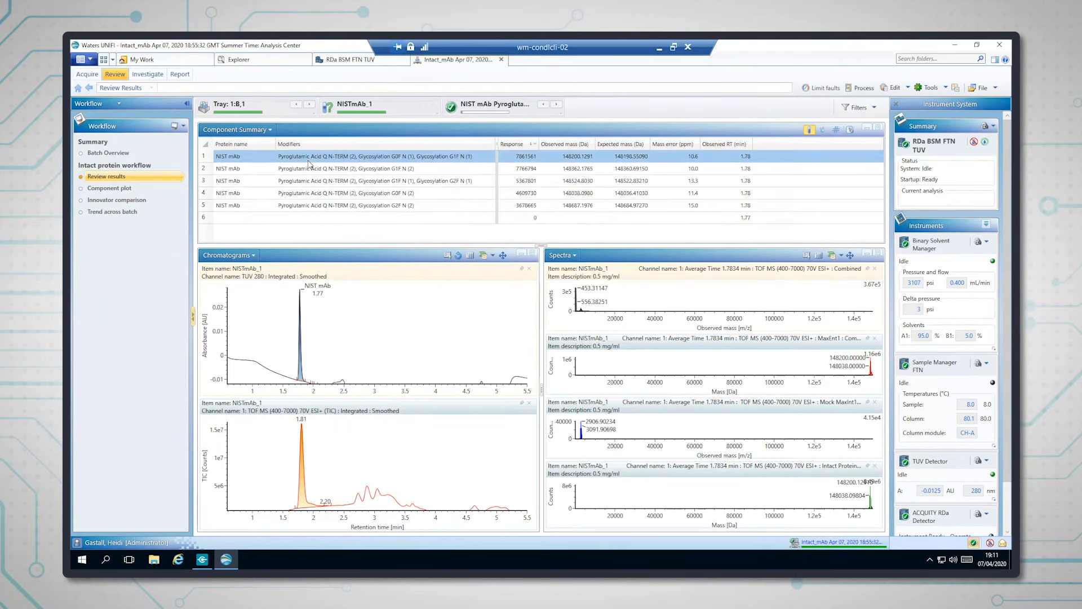
mouse_move(391, 415)
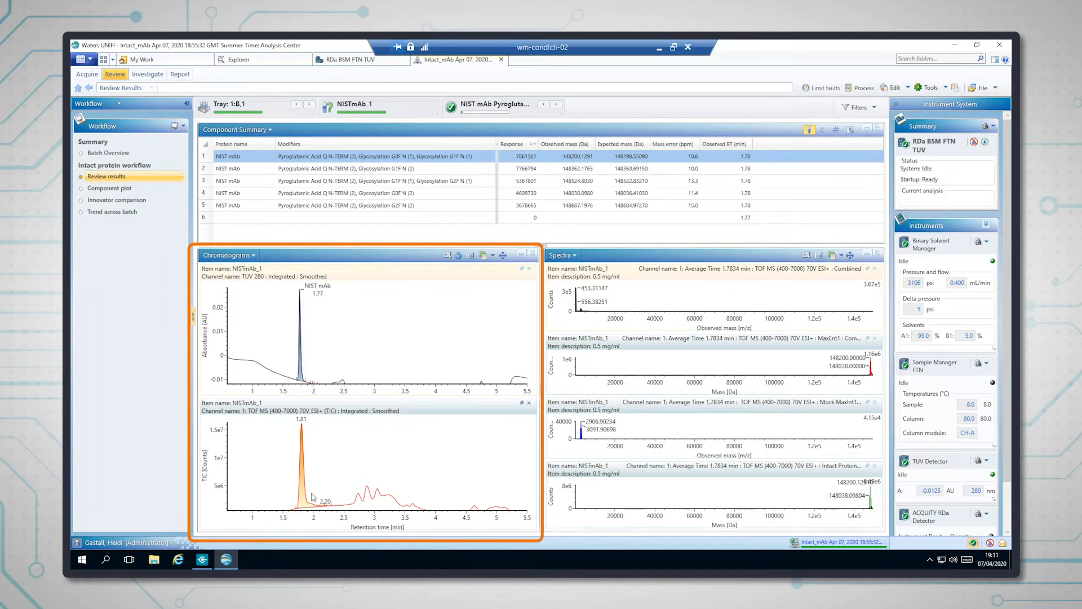
mouse_move(302, 445)
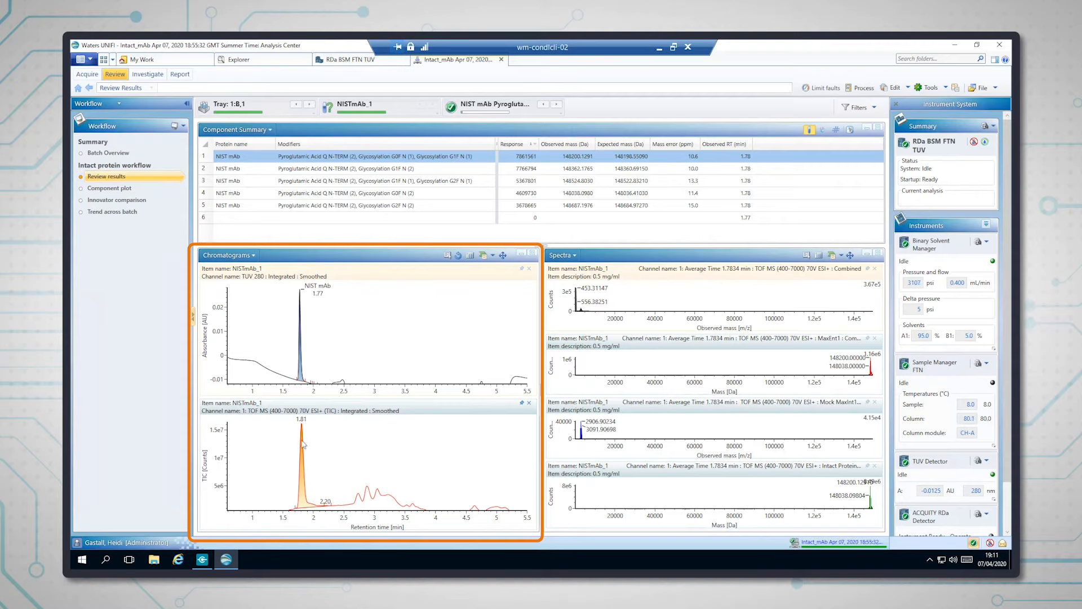
mouse_move(313, 498)
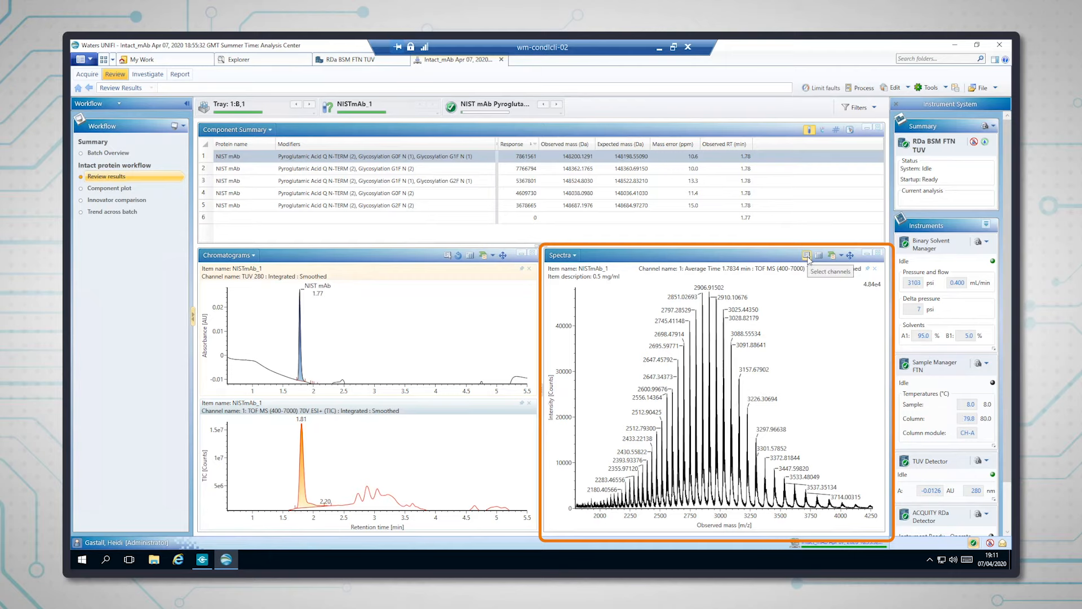
Step: Switch the Spectra pane to the MaxEnt1 deconvoluted channel, peaking at 148,200 Da
click(805, 255)
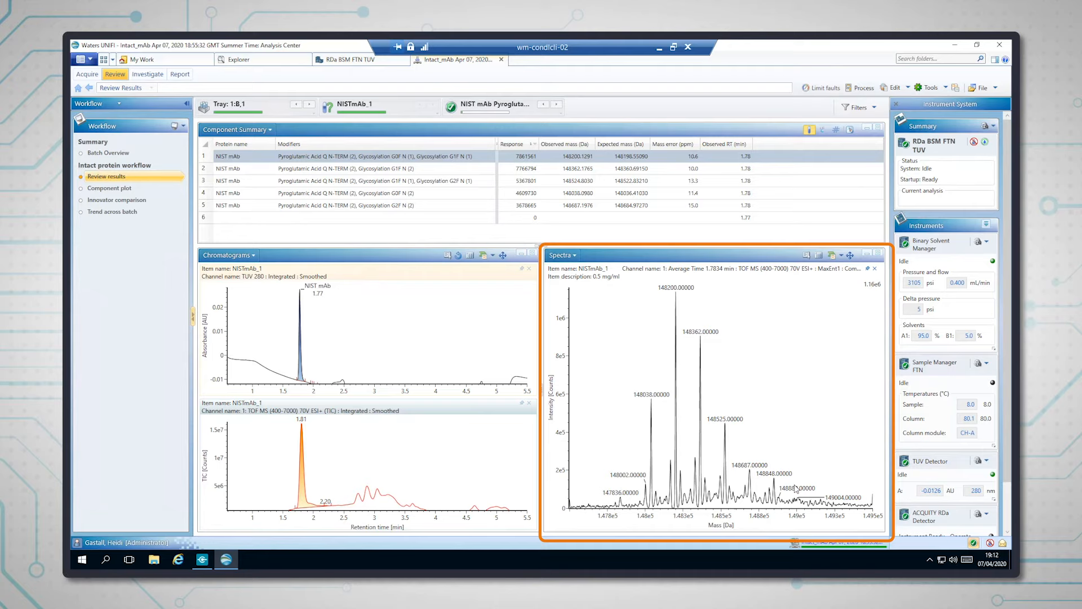
mouse_move(735, 292)
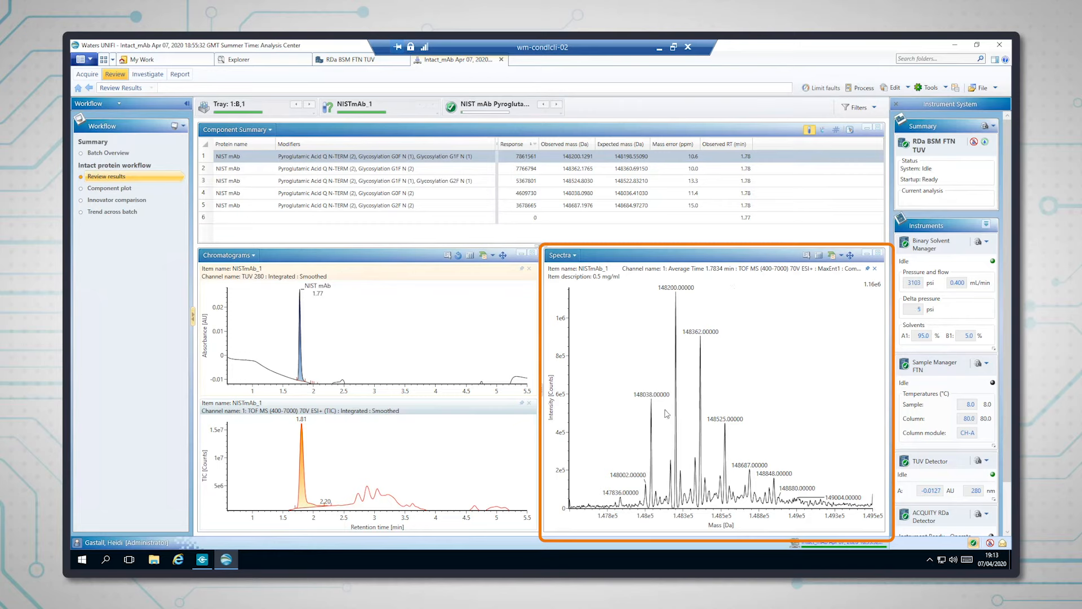
click(562, 254)
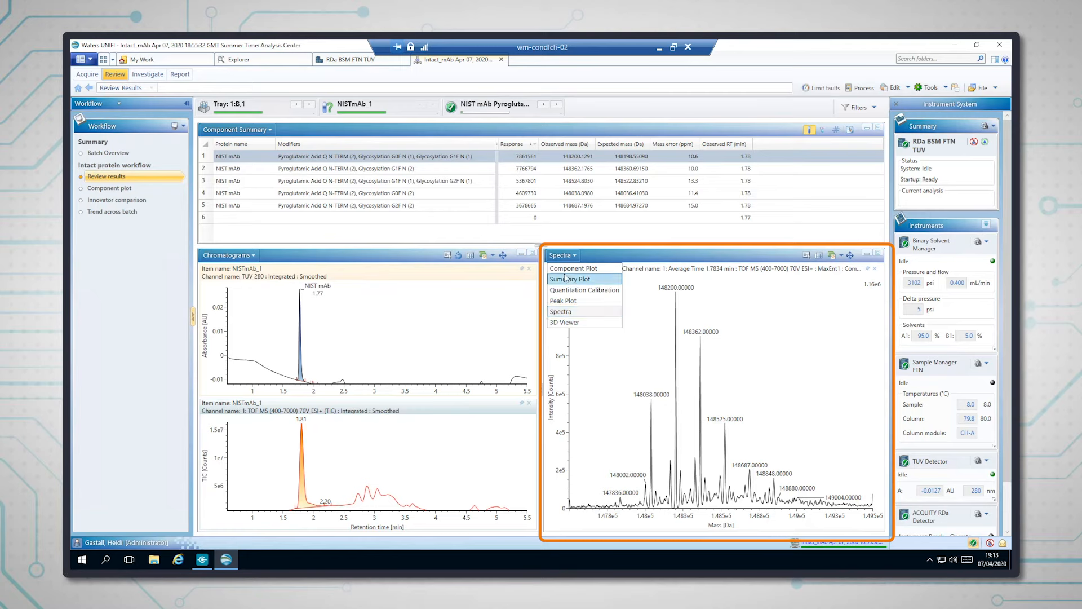
Step: Switch the panel to the glycoform component plot, then open the report preview
click(573, 267)
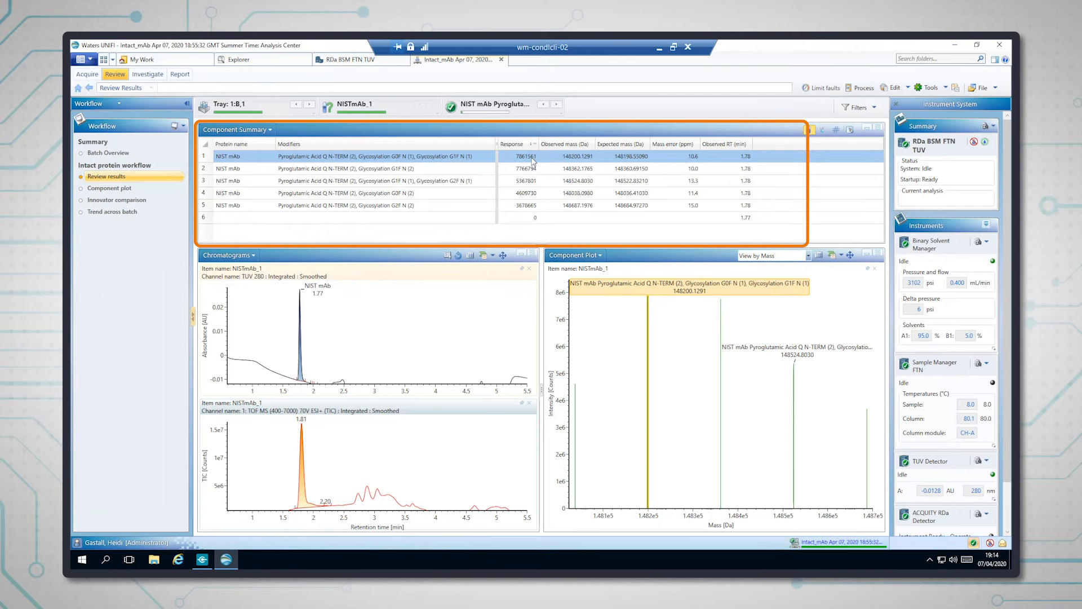
mouse_move(575, 165)
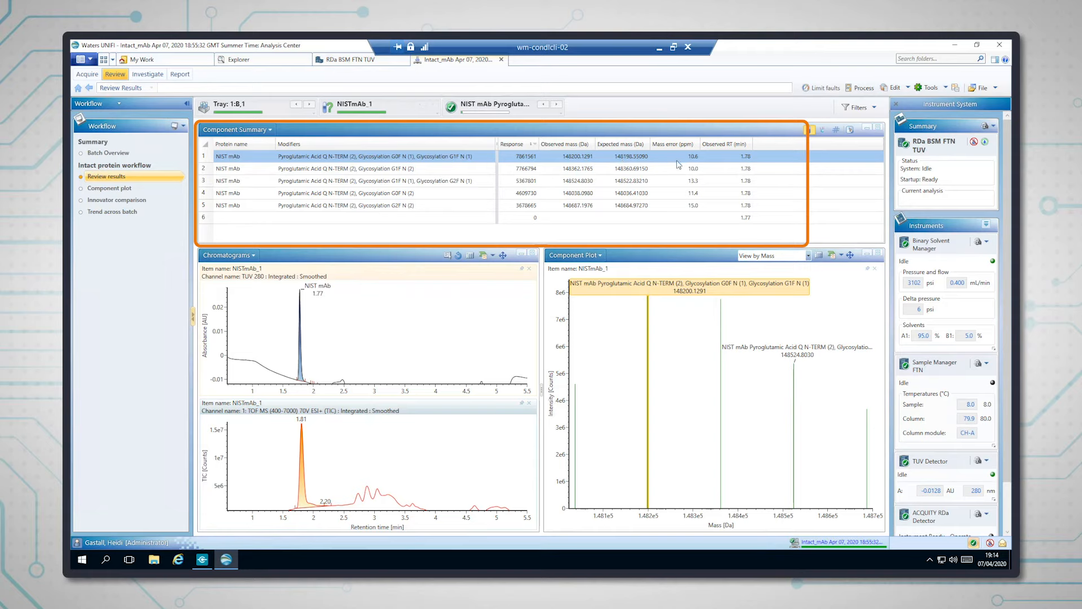
mouse_move(660, 154)
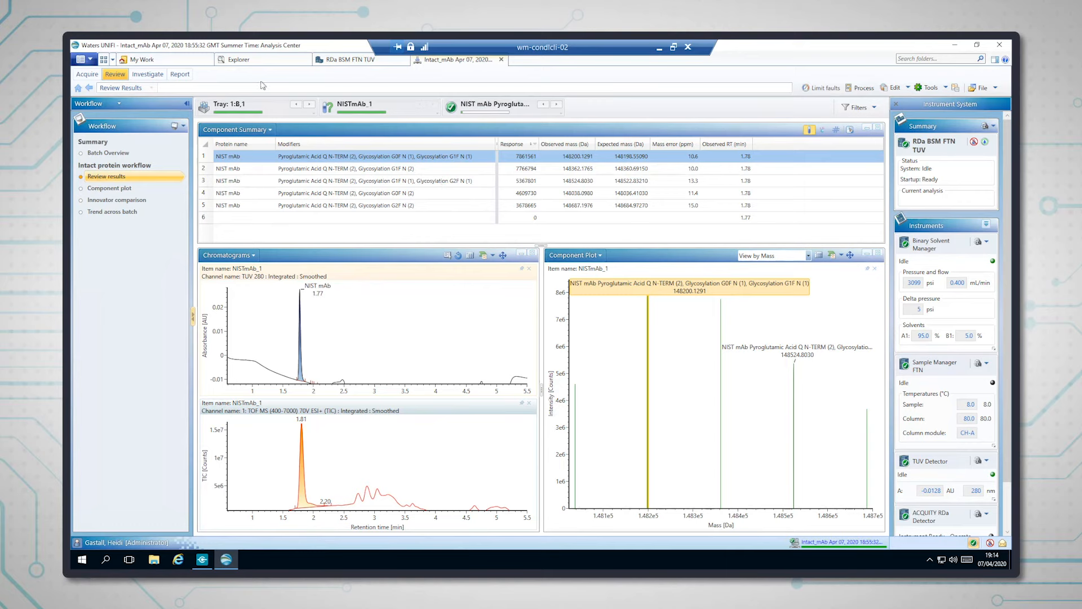
click(179, 74)
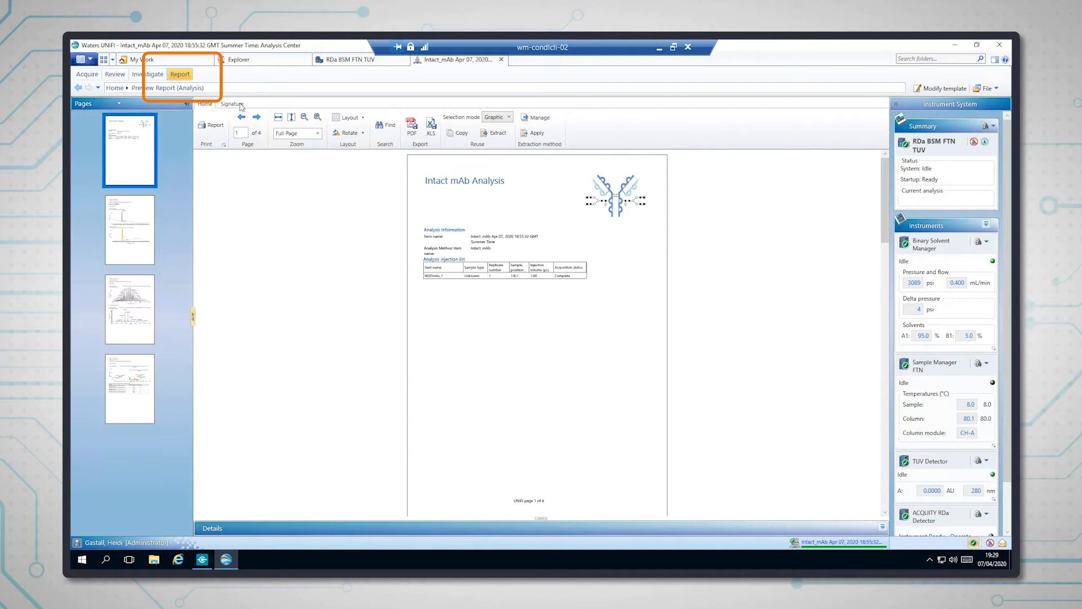
mouse_move(300, 147)
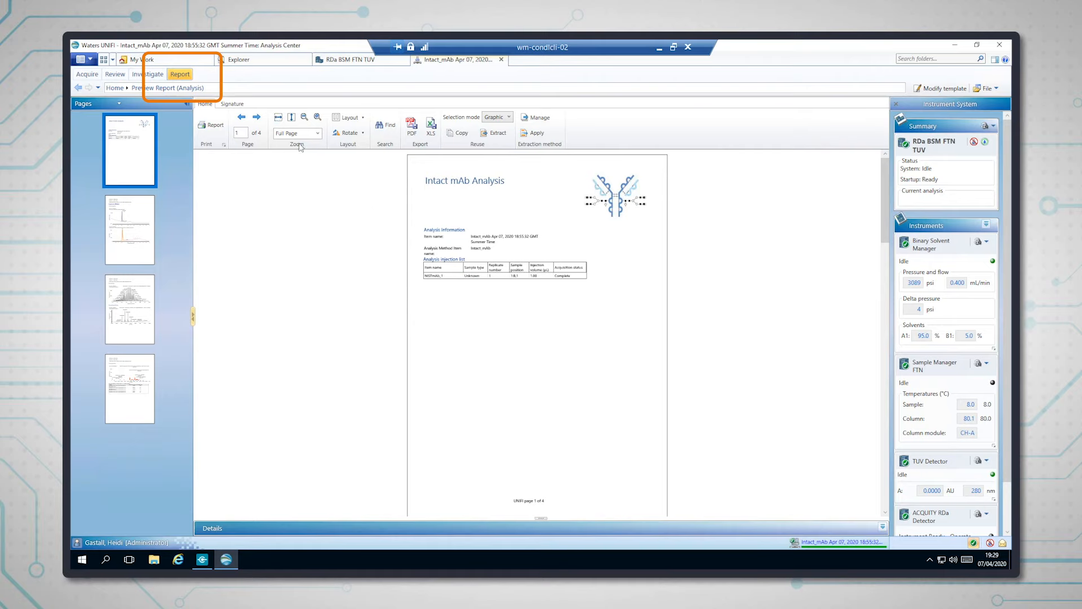
Step: Page through the report: chromatograms, raw and deconvoluted MS, then the component plot page
click(256, 116)
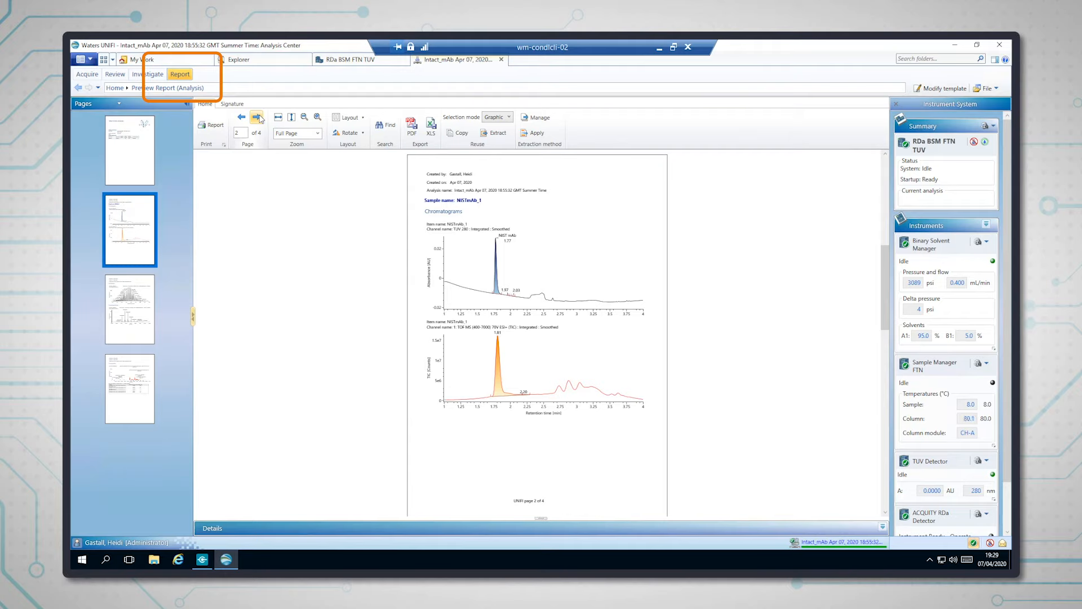
click(240, 116)
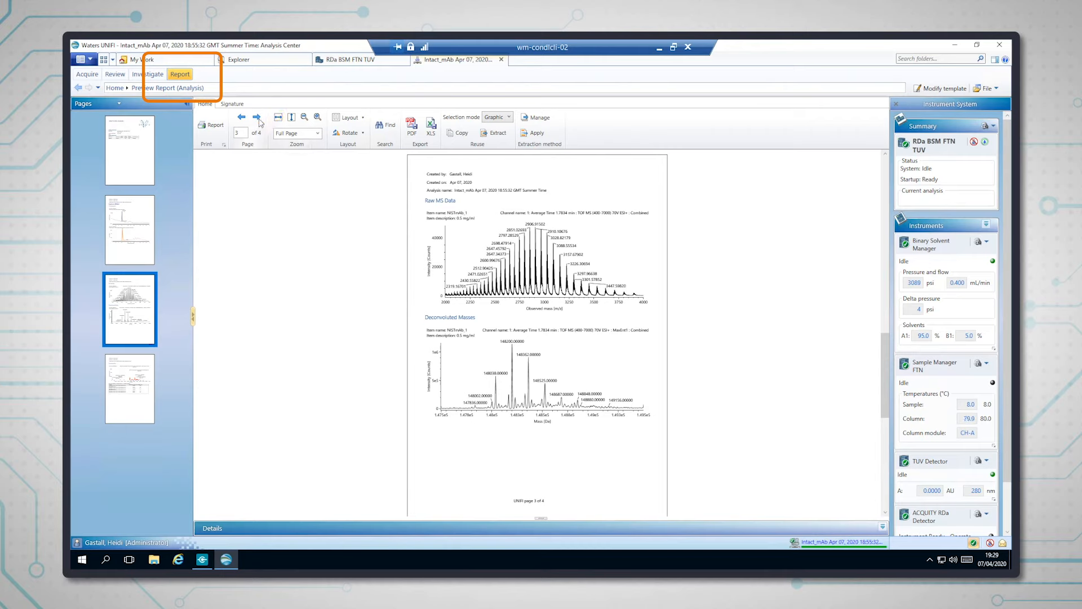
click(256, 117)
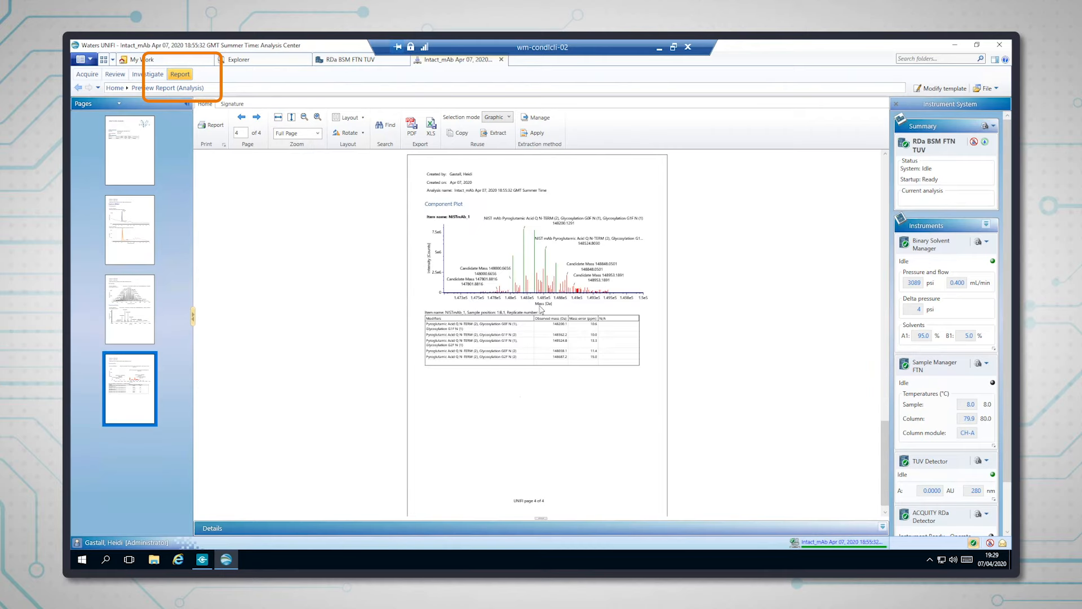
mouse_move(565, 254)
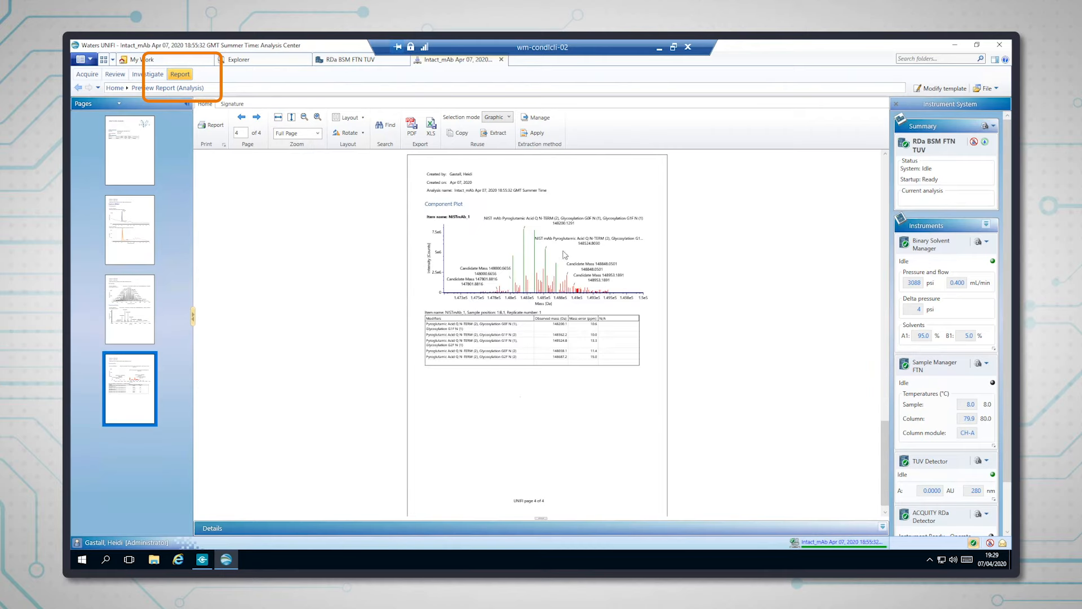